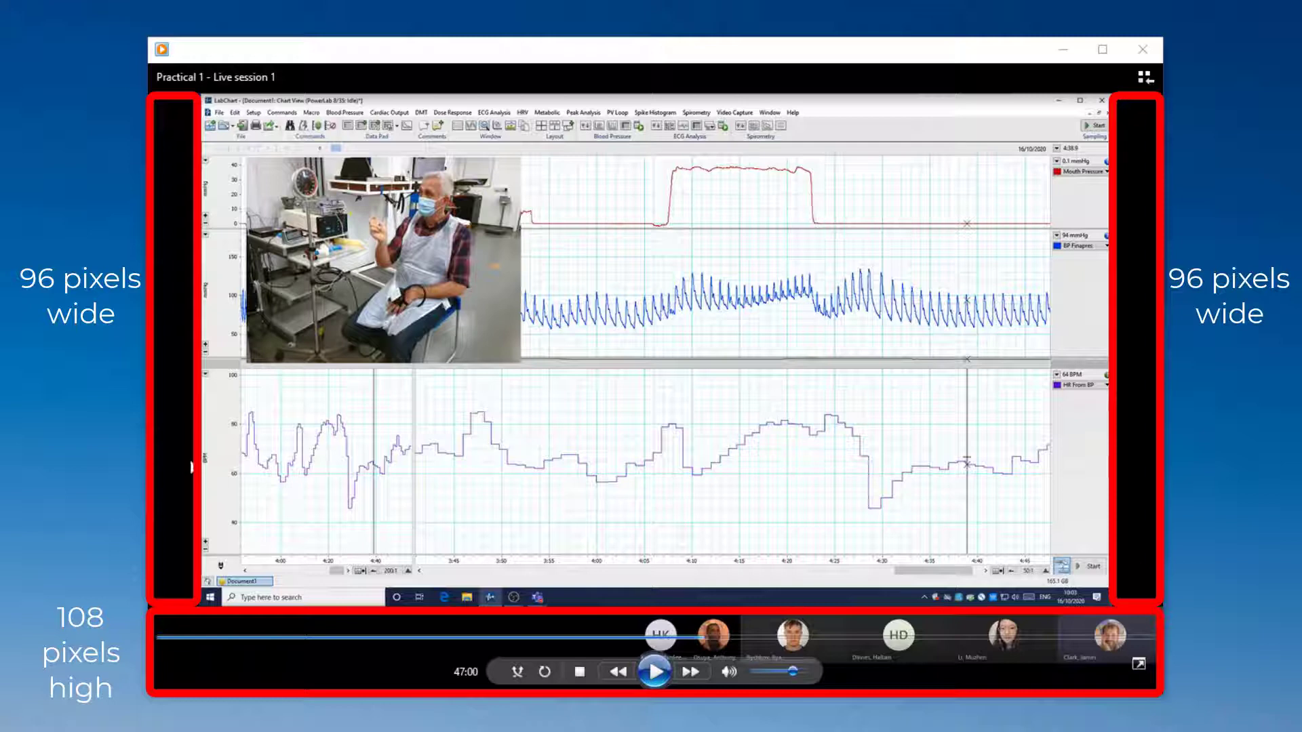
{"action": "mouse_move", "coordinate": [1143, 496]}
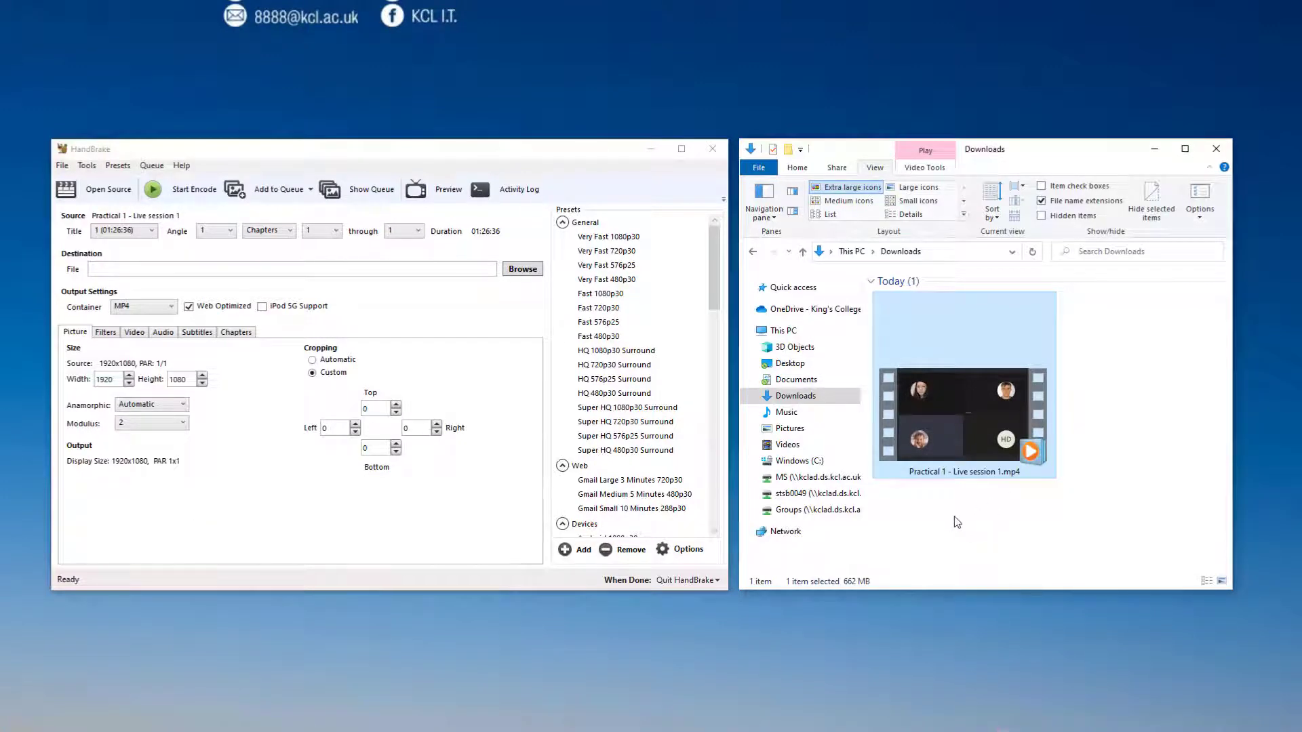
{"action": "mouse_move", "coordinate": [974, 416]}
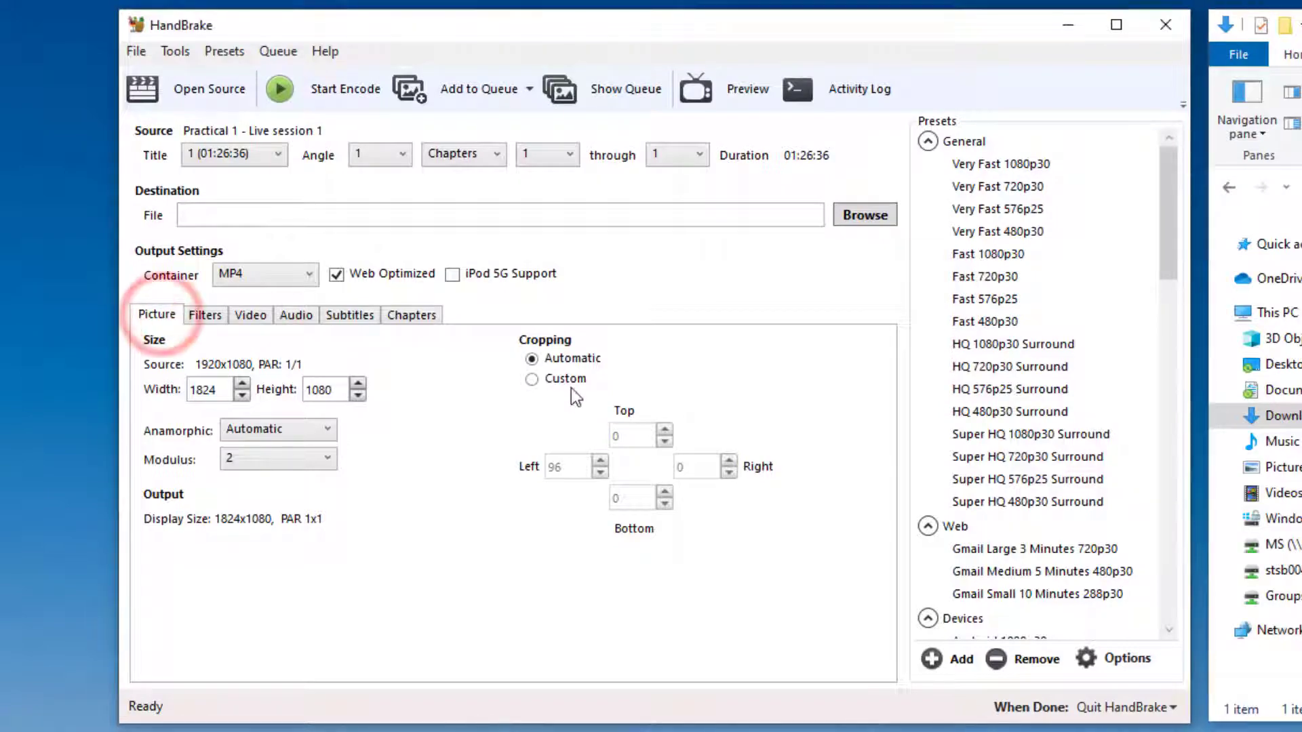
Step: Switch cropping to Custom, removing 96 px from the left and right sides
{"action": "left_click", "coordinate": [532, 378]}
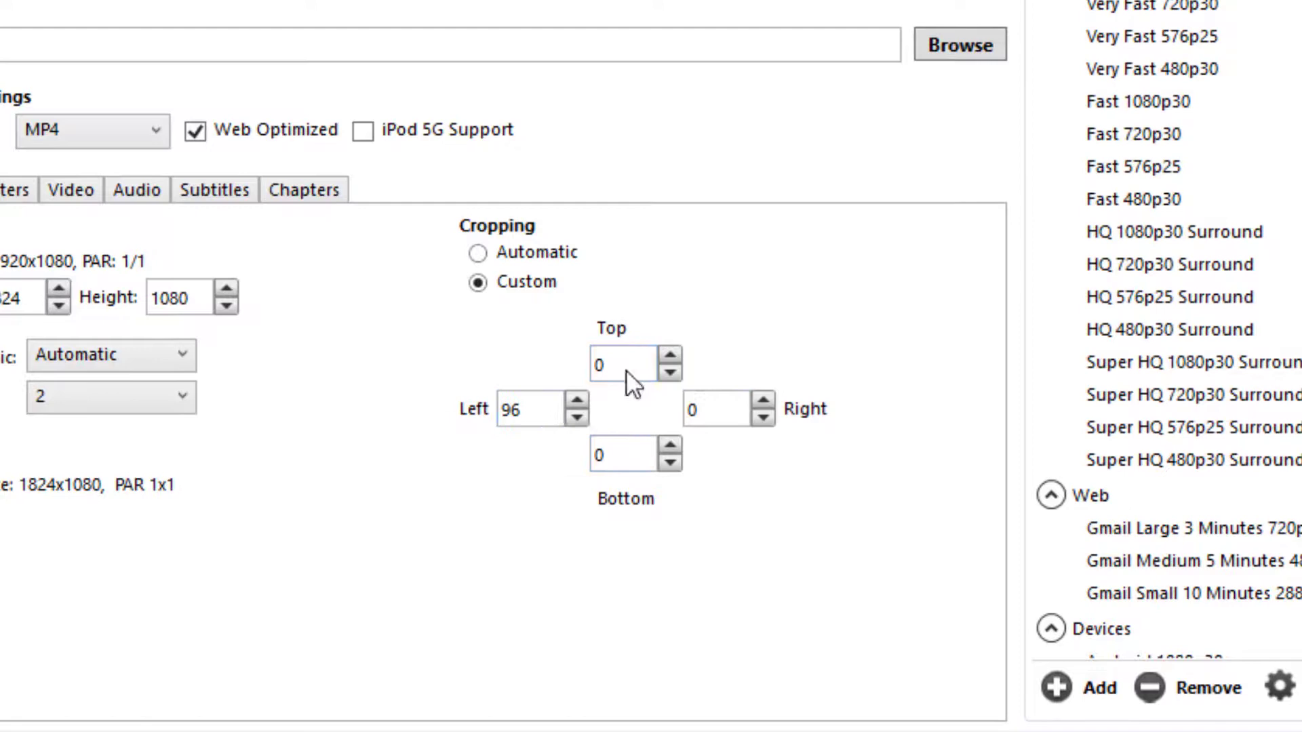
{"action": "mouse_move", "coordinate": [635, 455]}
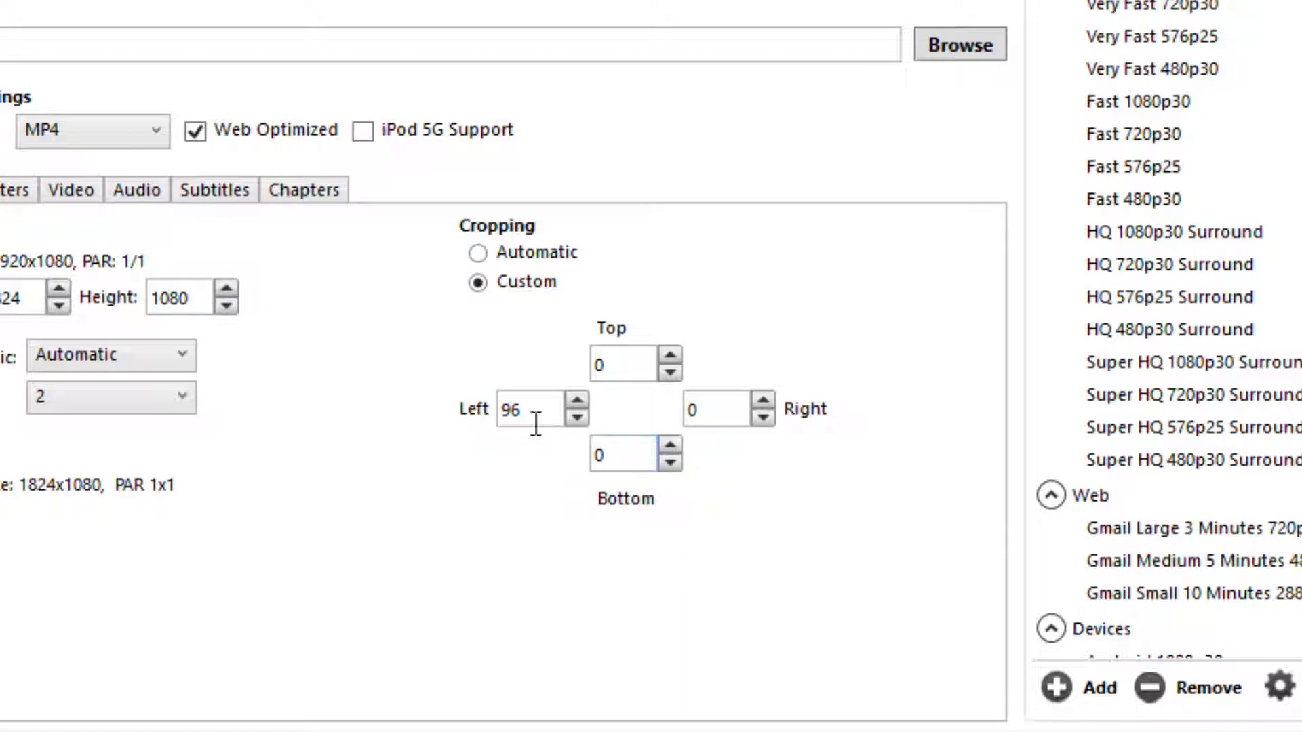
{"action": "left_click", "coordinate": [536, 408]}
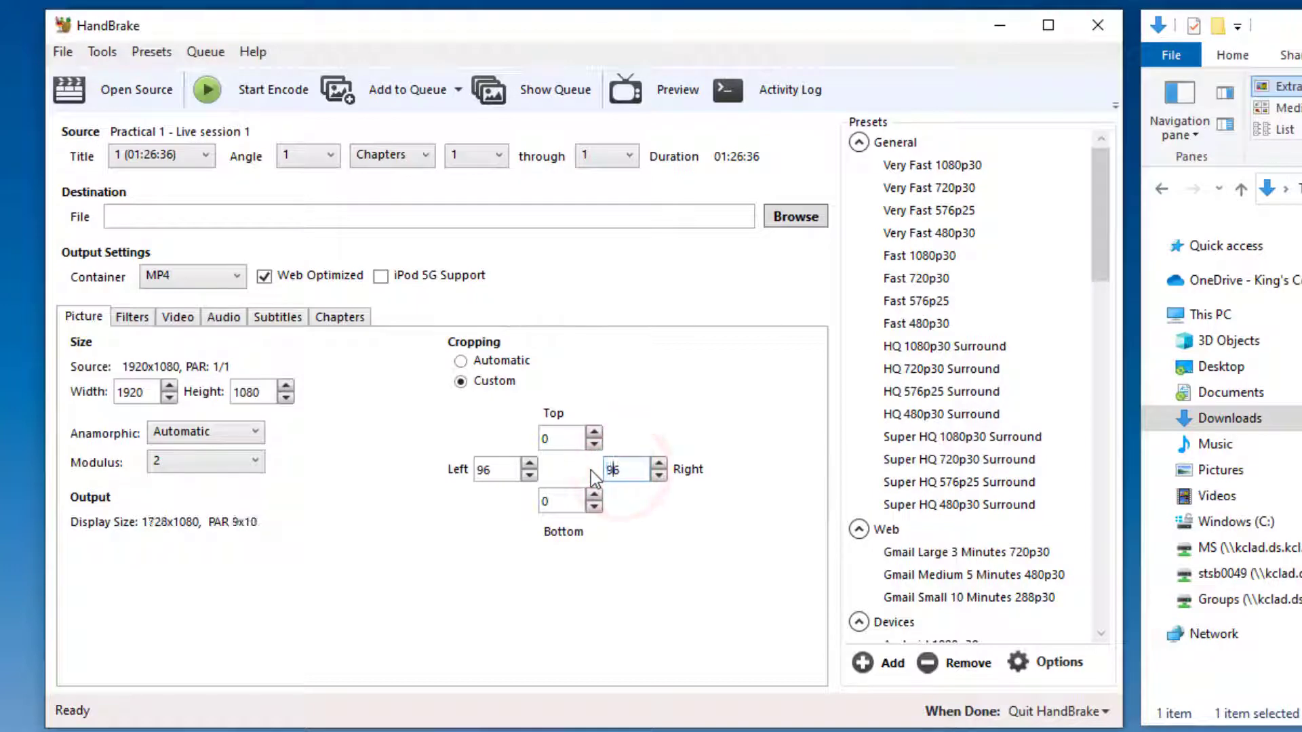
{"action": "mouse_move", "coordinate": [618, 469]}
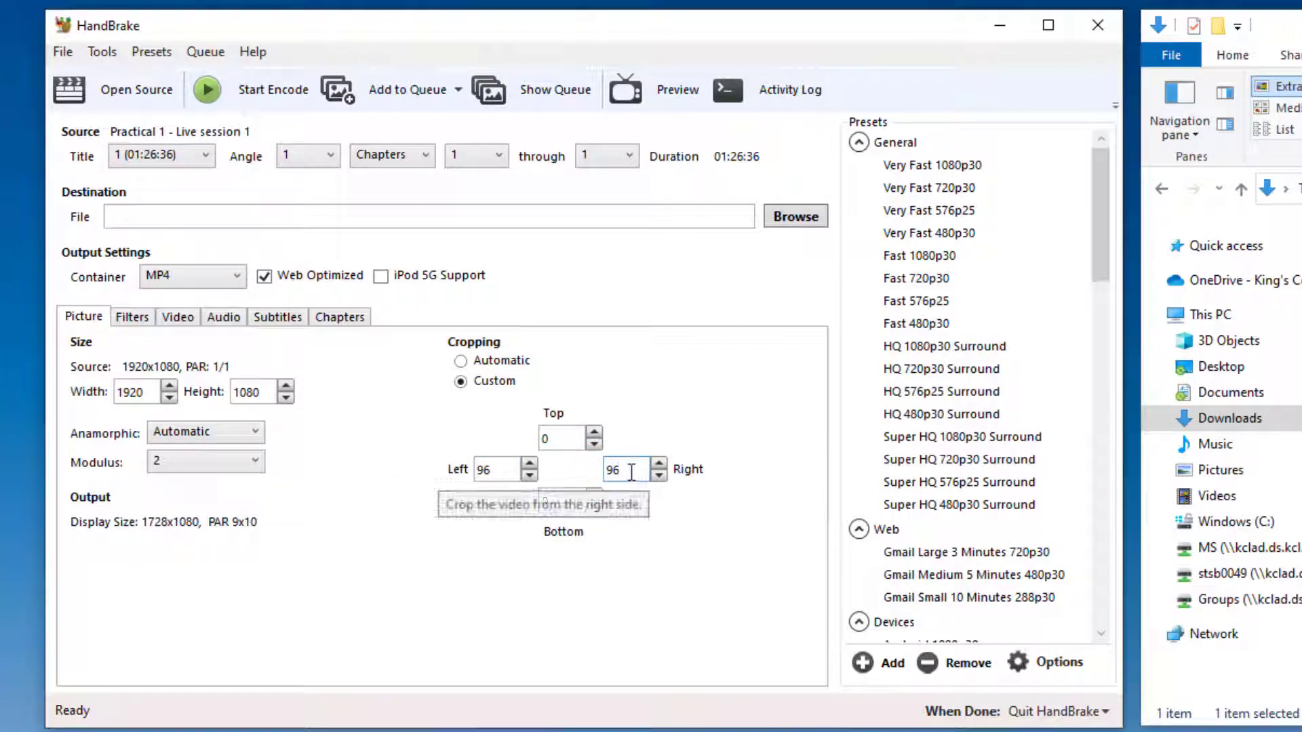
Step: Type 10 into the Bottom cropping box
{"action": "type", "text": "10"}
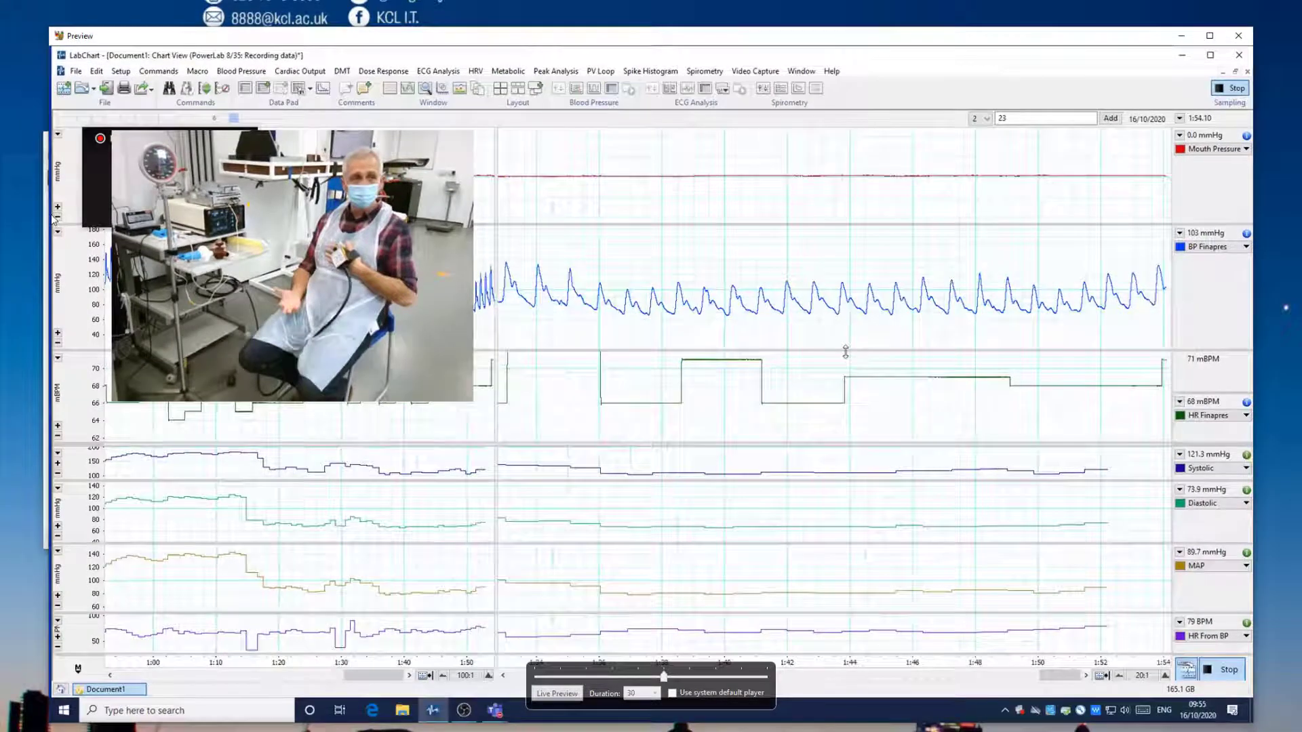
{"action": "mouse_move", "coordinate": [1214, 312]}
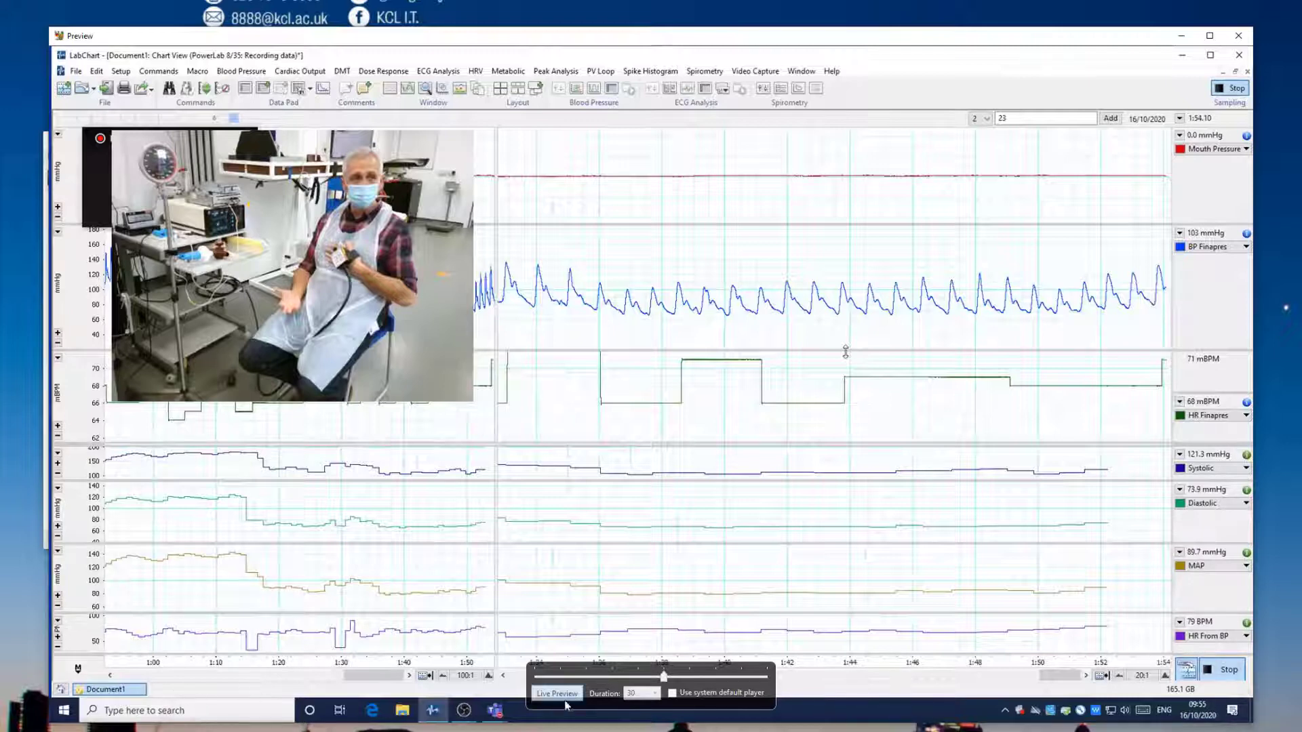
{"action": "mouse_move", "coordinate": [976, 714]}
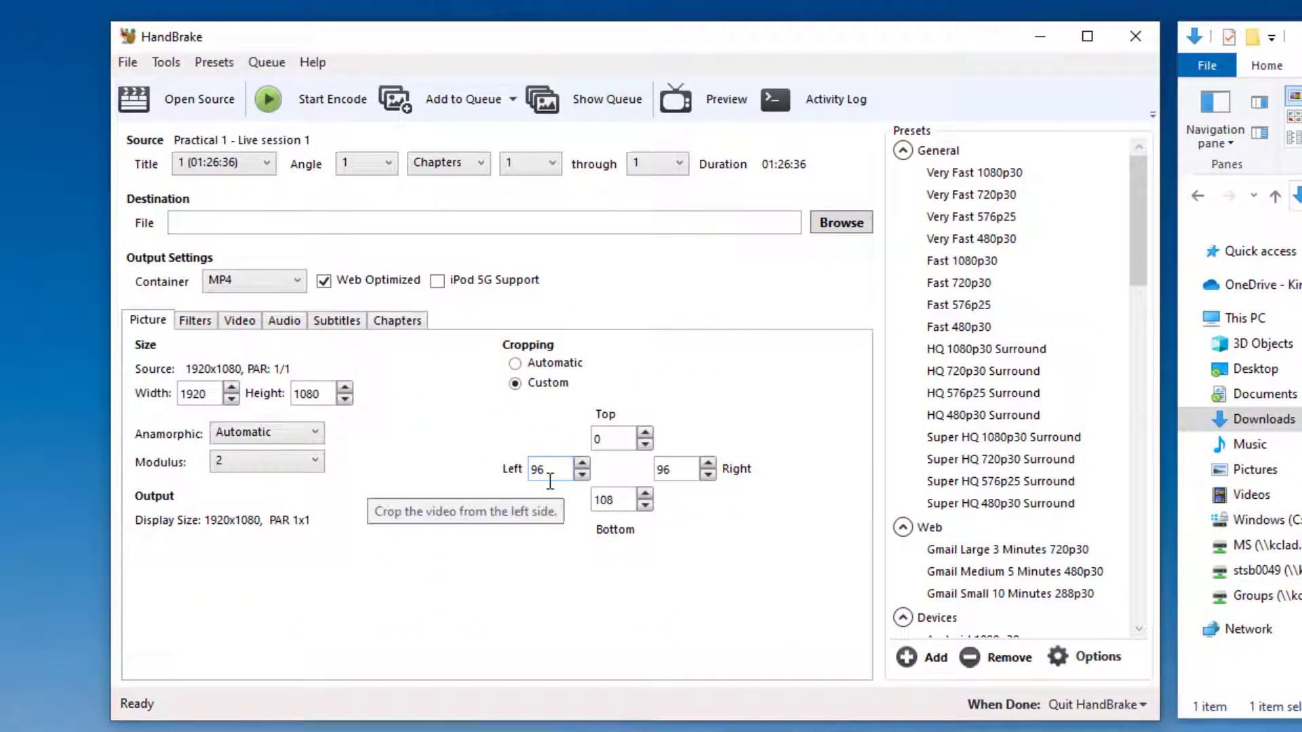
{"action": "mouse_move", "coordinate": [625, 525]}
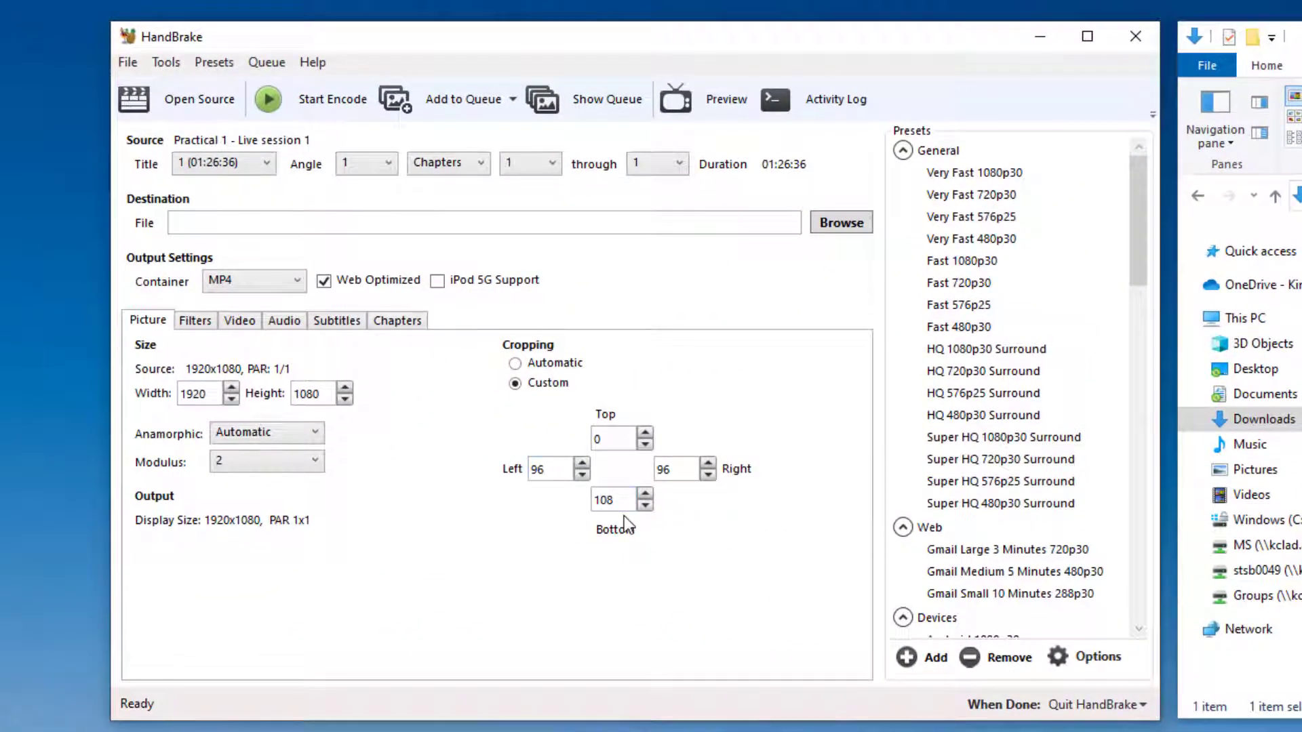
{"action": "mouse_move", "coordinate": [827, 266]}
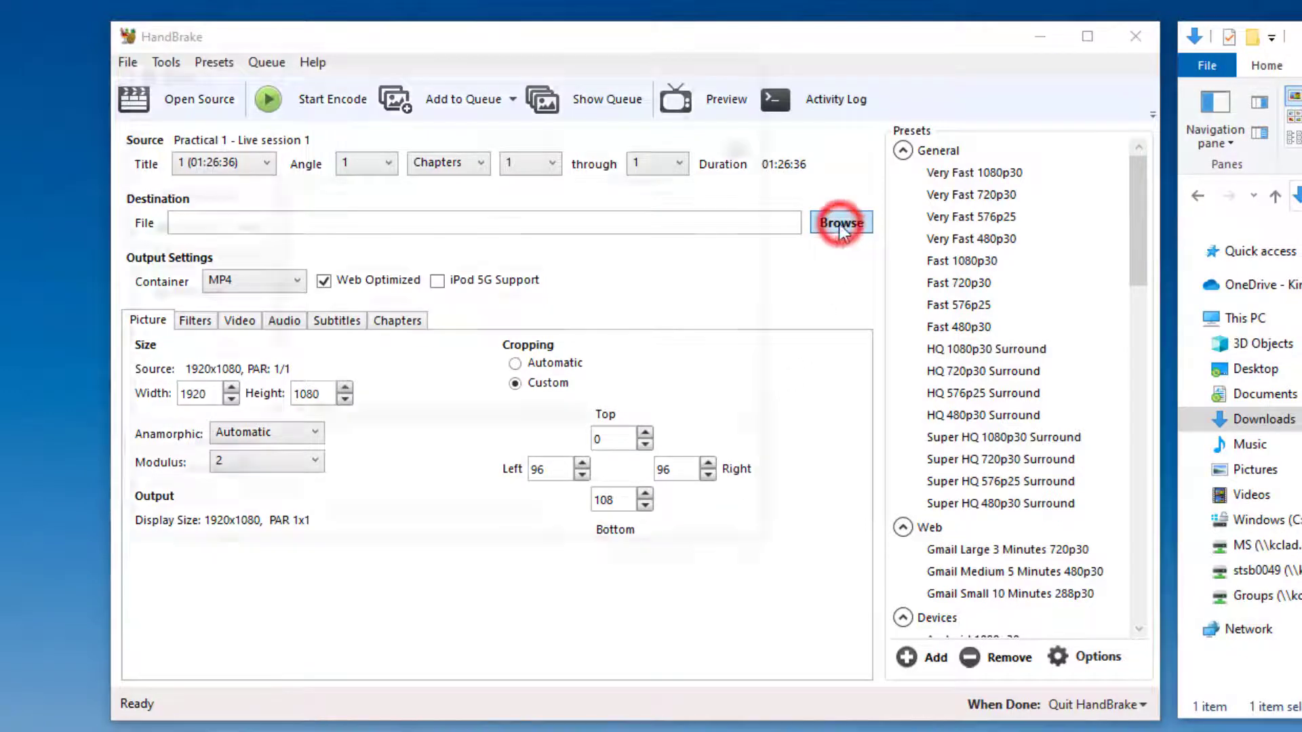
Step: Set the destination file to practical 1.mp4 in the Downloads folder
{"action": "left_click", "coordinate": [840, 222]}
{"action": "type", "text": "practical 1"}
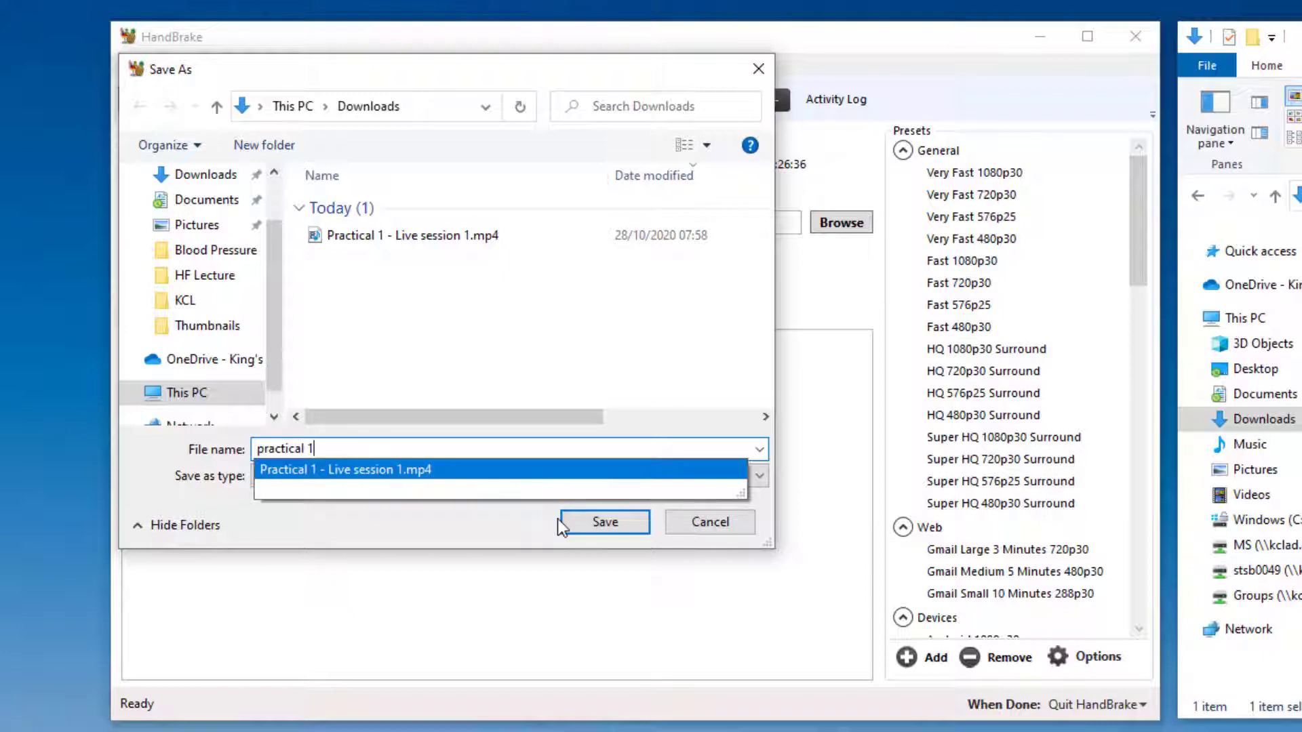
{"action": "left_click", "coordinate": [604, 521]}
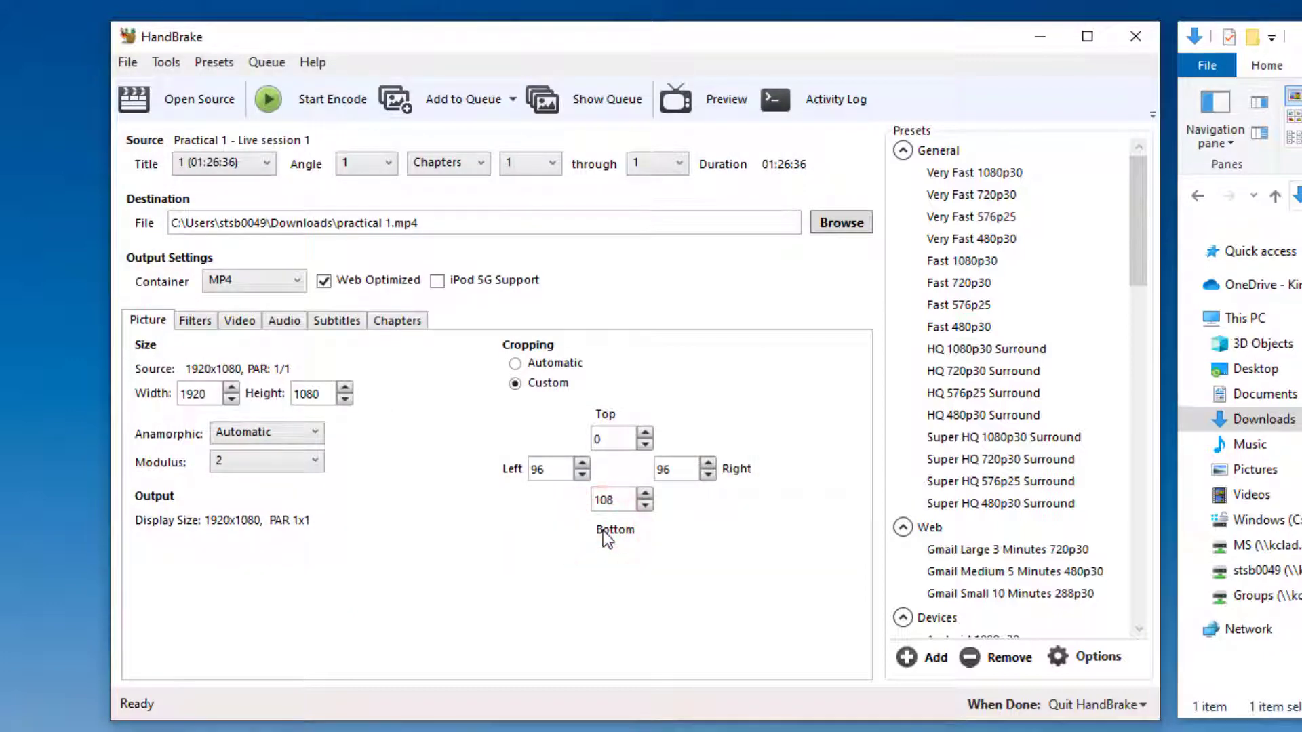